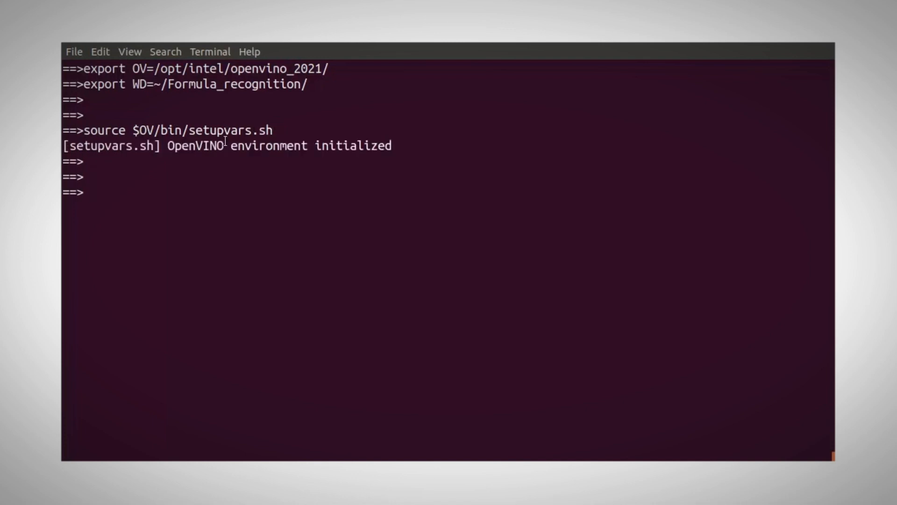
Enter the working folder and list the demo's models.lst, highlighting the im2latex models
type("cd $WD")
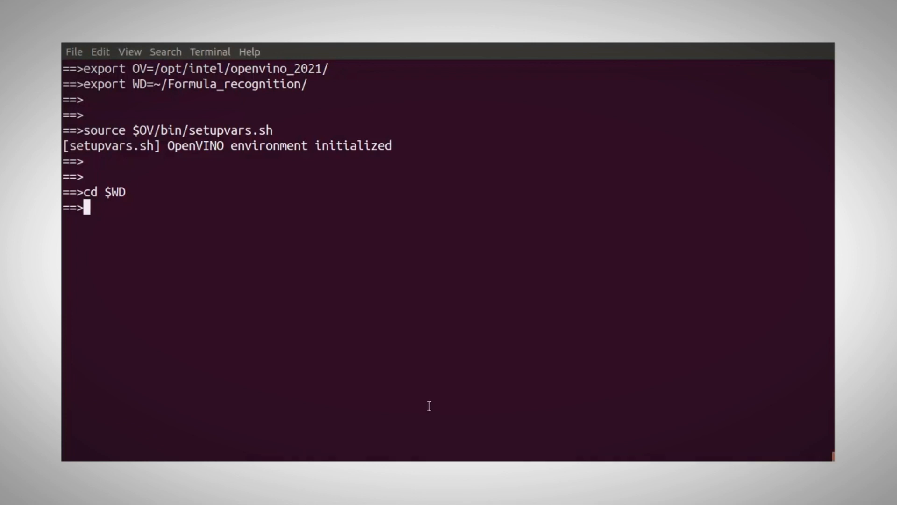
type("cat $OV/deployment_tools/inference_engine/demos/python_demos/formula_recognition_demo/models.lst")
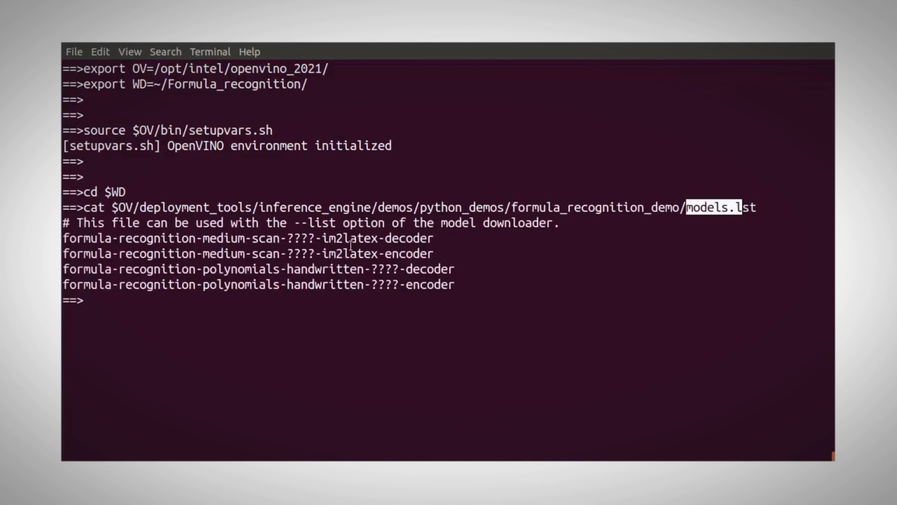
double_click(329, 237)
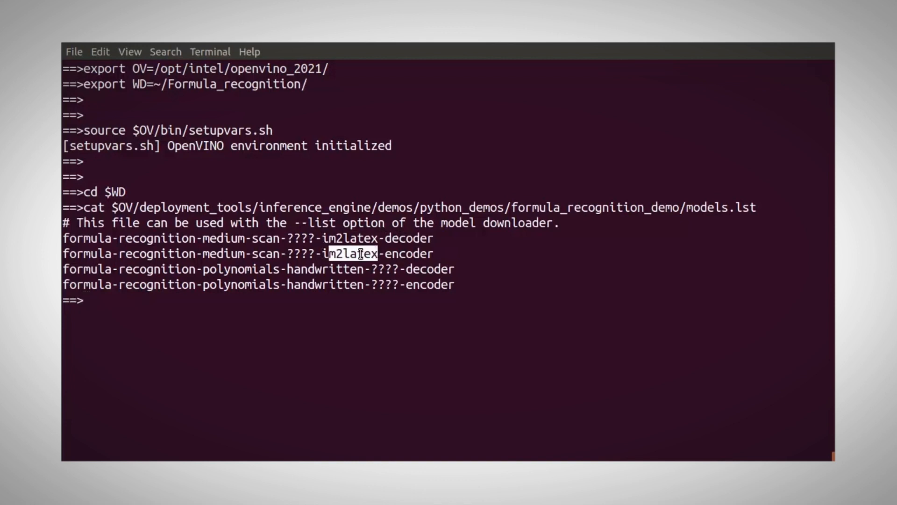
double_click(324, 269)
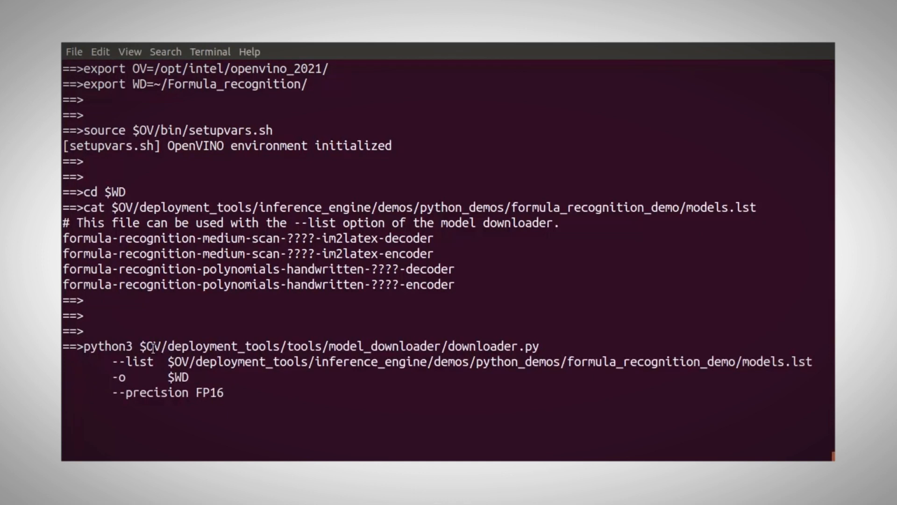
Run the FP16 downloader command to fetch the encoder and decoder models
double_click(493, 346)
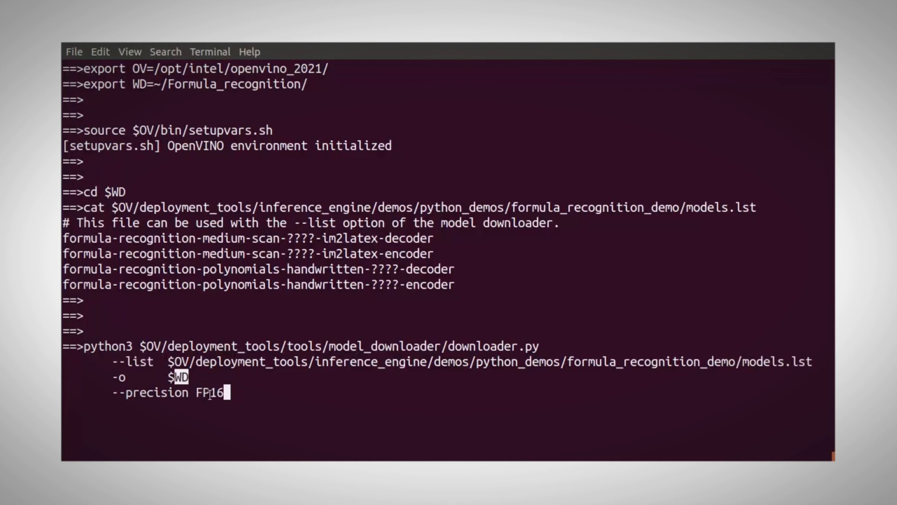
key("Return")
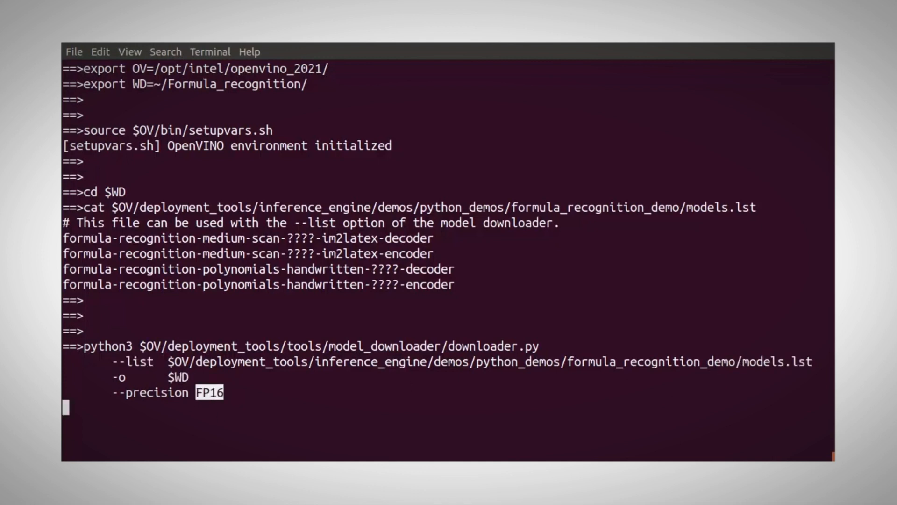
key("Return")
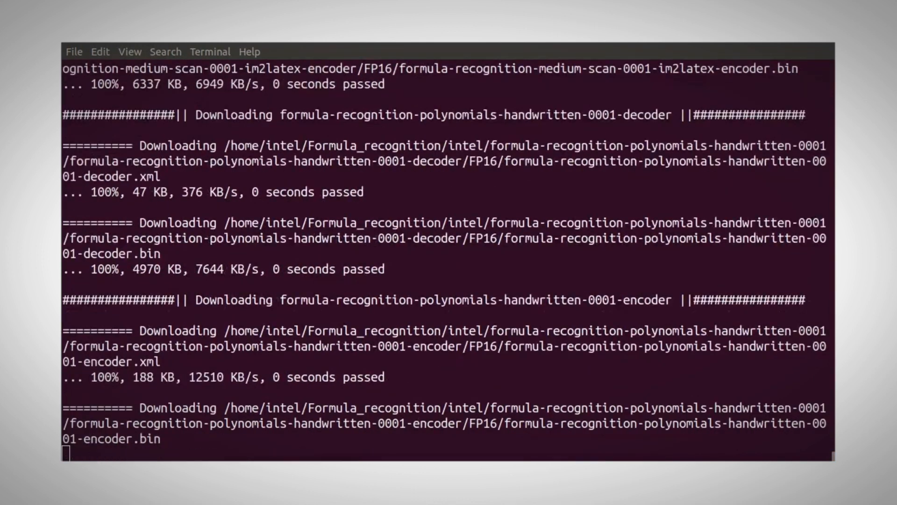
Search /opt/intel/openvino_2021/ for formula vocab files using find piped through grep
type("find /opt/intel/openvino_2021/ | g")
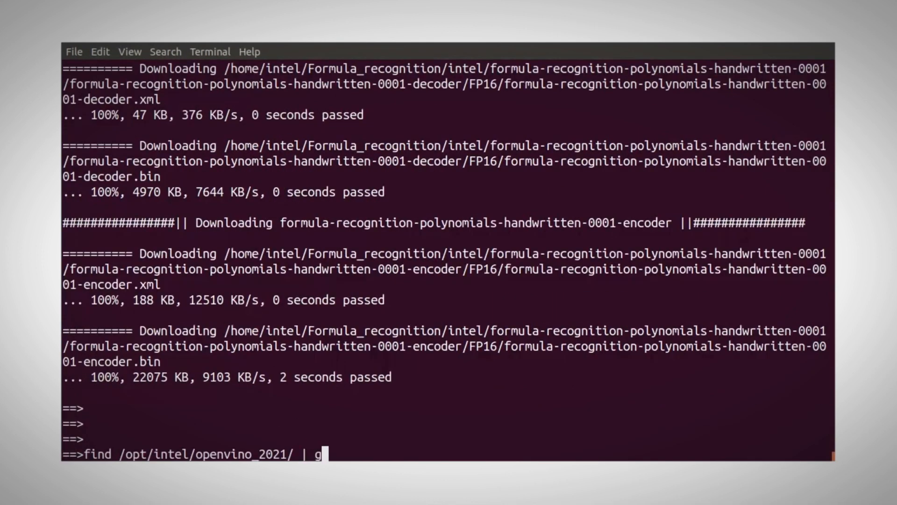
type("rep formula")
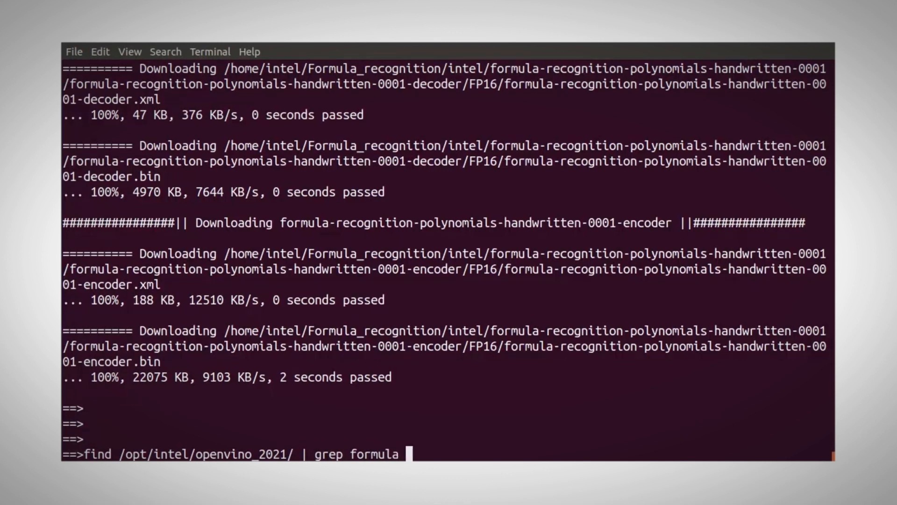
type("| grep vocab")
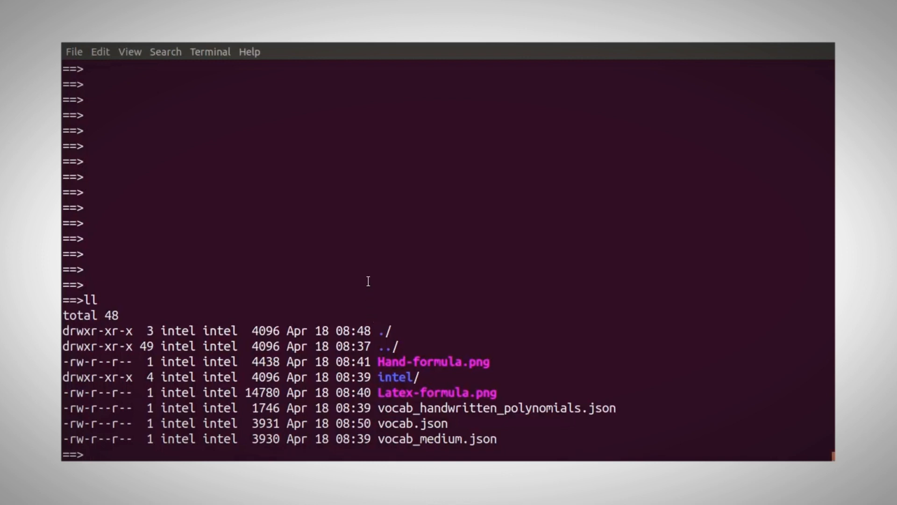
Run the medium-scan im2latex demo on Latex-formula.png and compare with the image
type("python3 $OV/inference_engine/demos/python_demos/formula_recognition_demo/formula_recognition_demo.py")
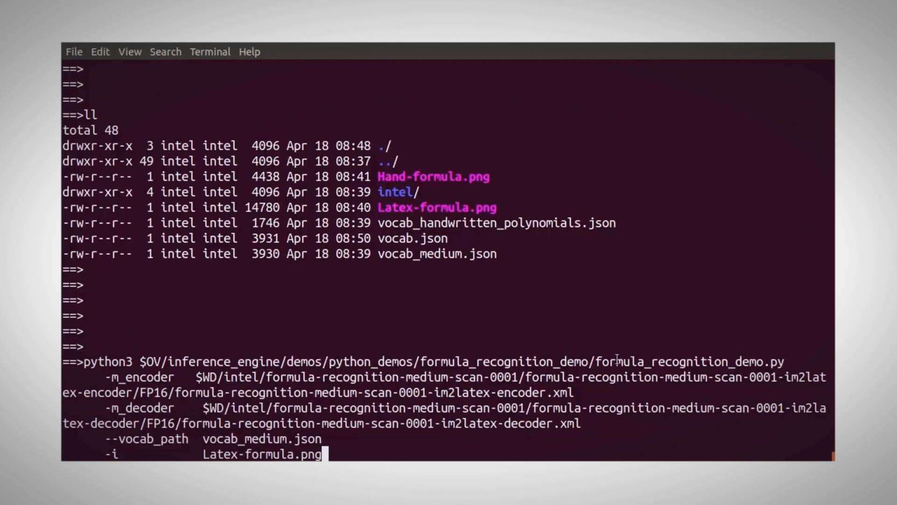
double_click(692, 361)
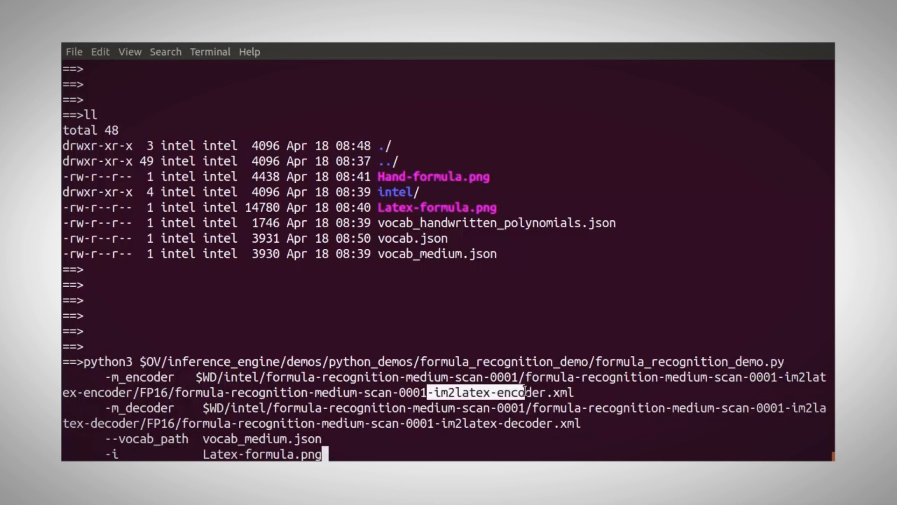
double_click(141, 408)
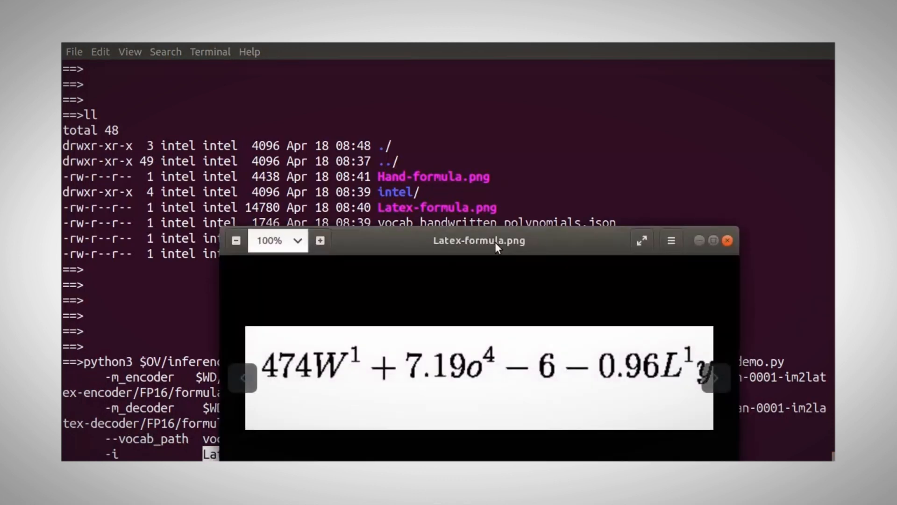
left_click(727, 240)
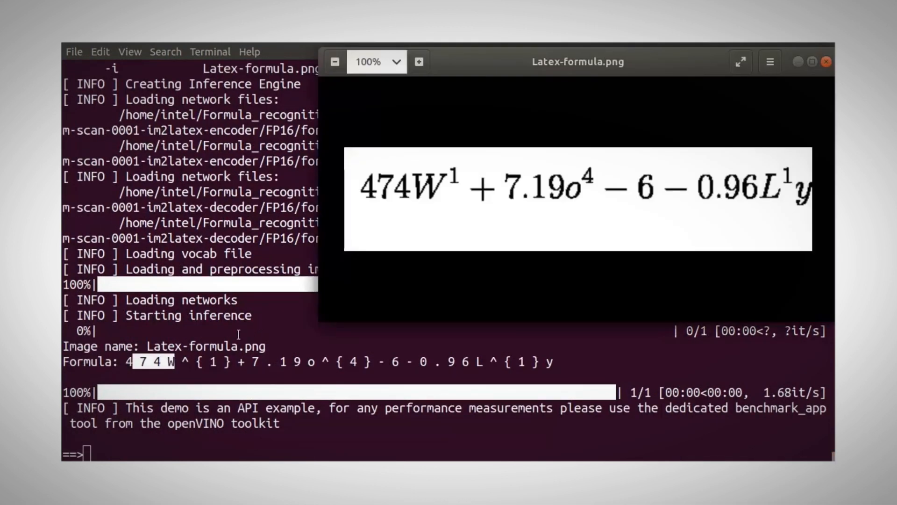
mouse_move(489, 365)
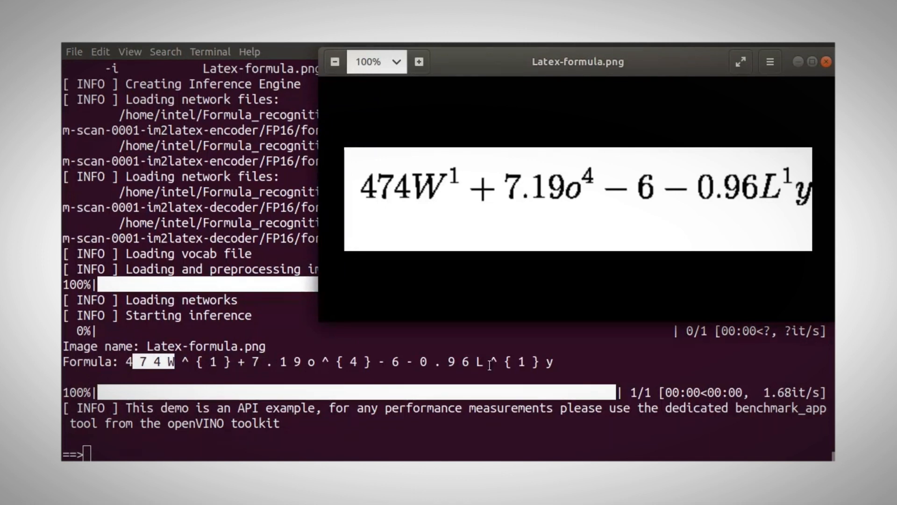
left_click(825, 62)
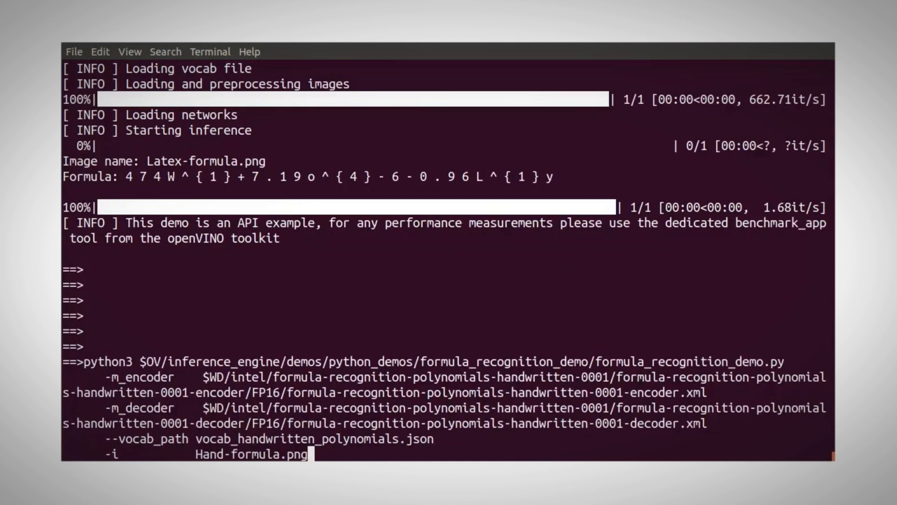
mouse_move(182, 327)
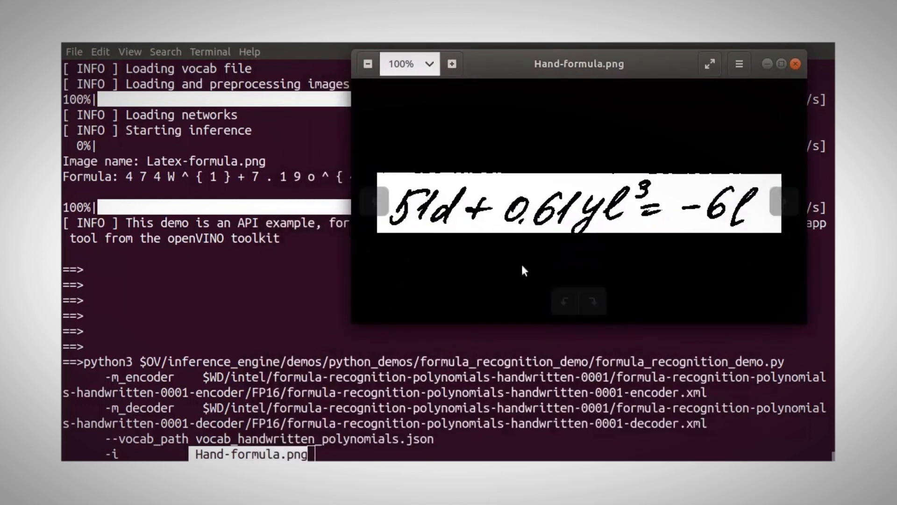
View Hand-formula.png and compare it with the recognized 51d + 0.61yl^{3} = -6l
left_click(795, 64)
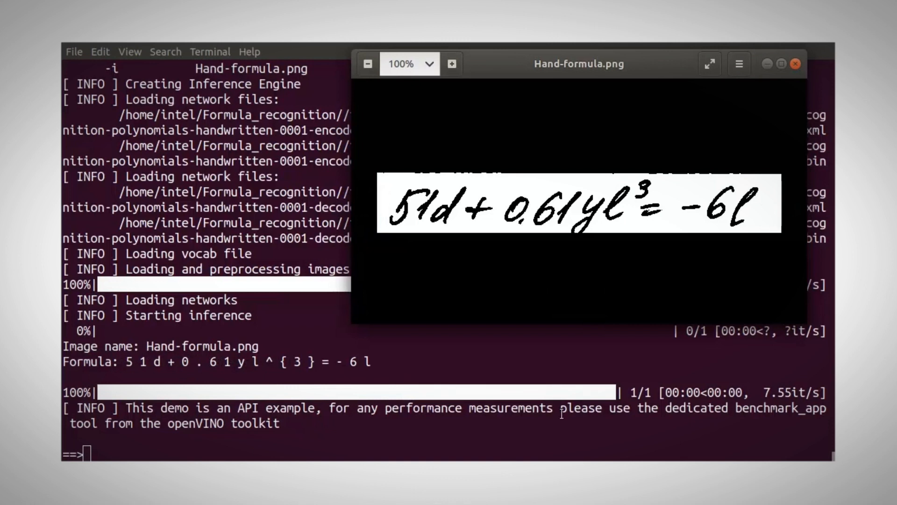
left_click(795, 64)
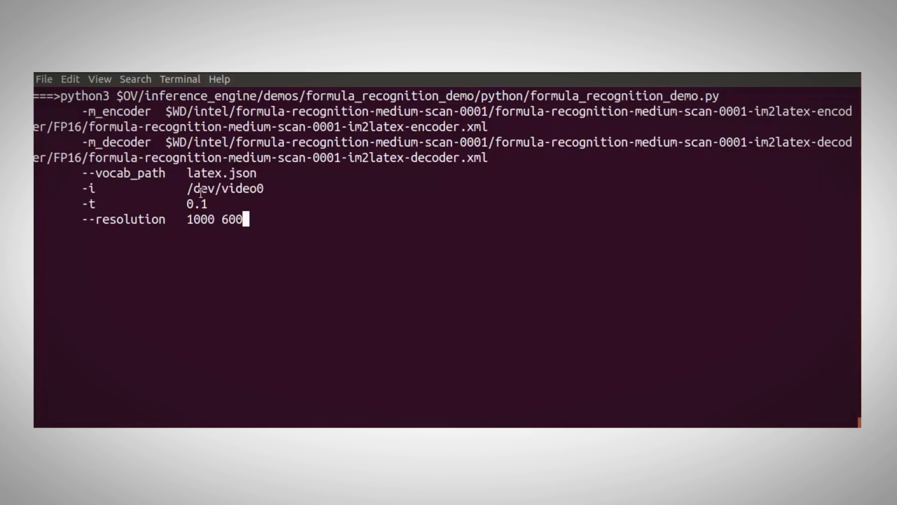
Launch the webcam demo on /dev/video0 with threshold 0.1 and resolution 1000 600
double_click(225, 188)
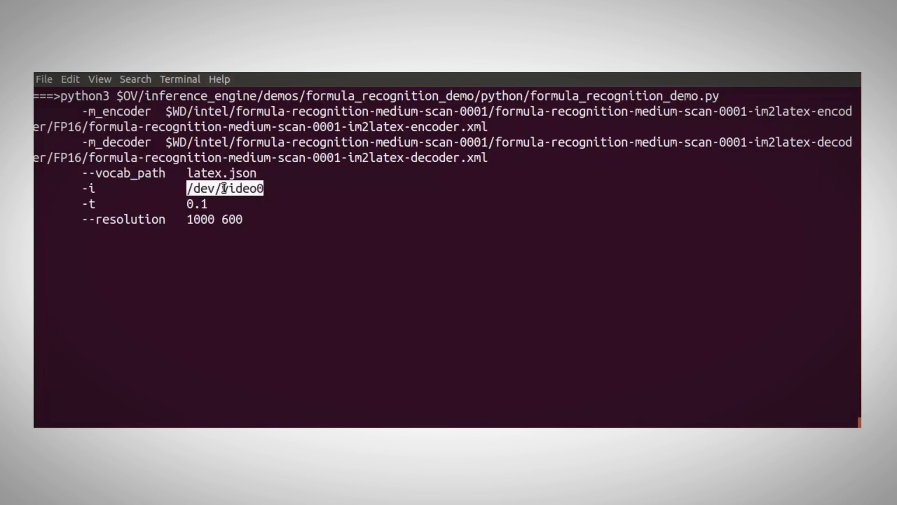
left_click(196, 203)
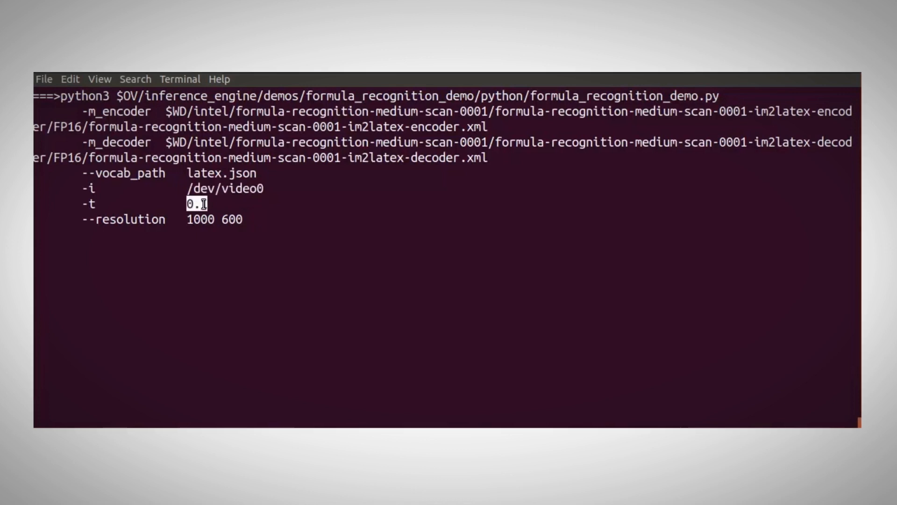
left_click(243, 219)
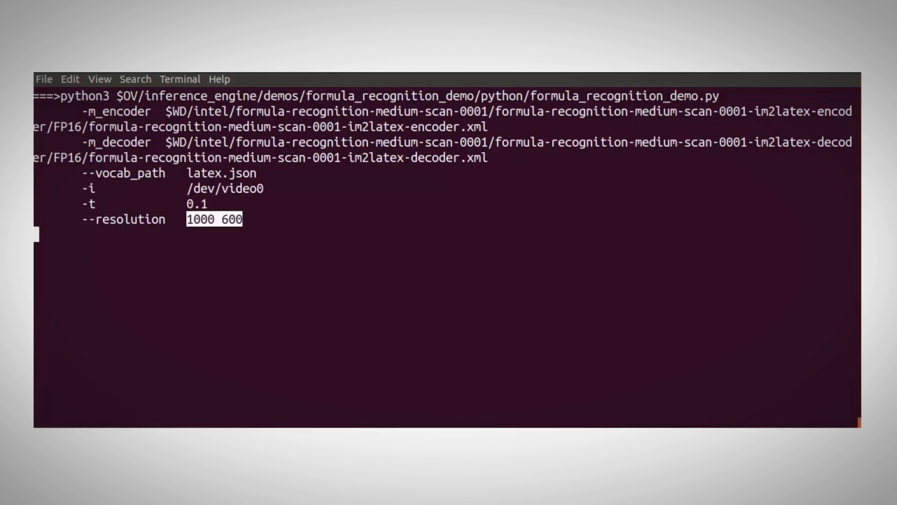
key("Return")
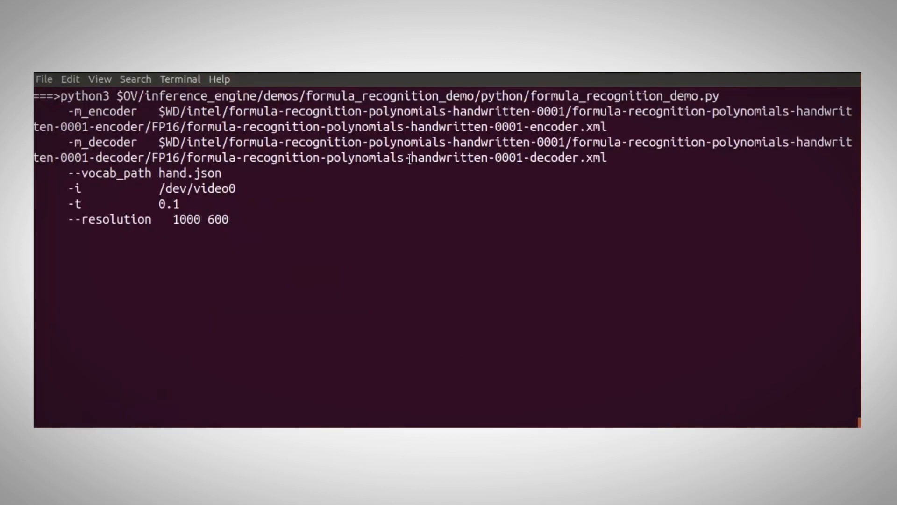
mouse_move(217, 199)
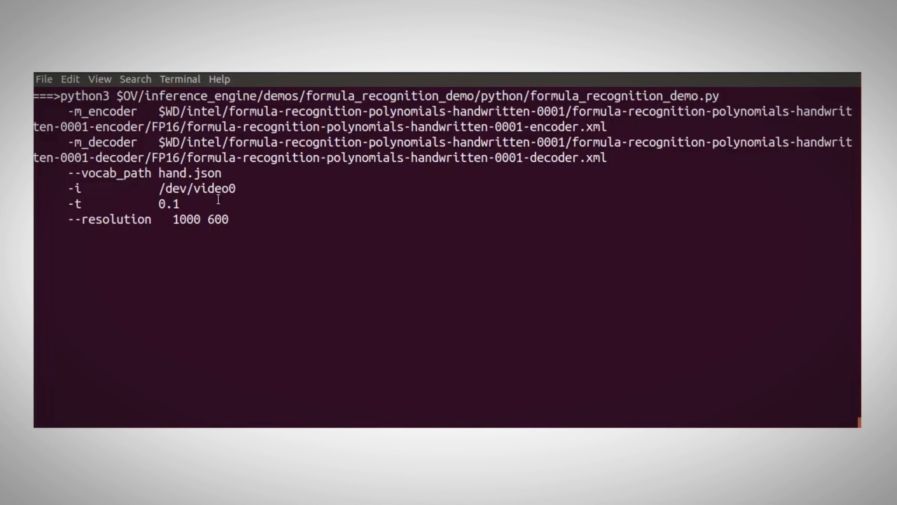